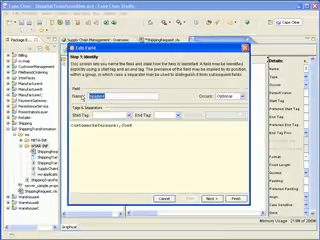
text(Customer)
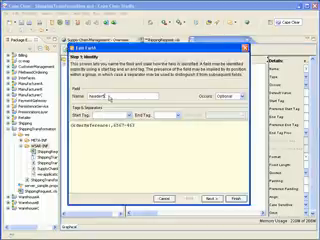
text(OrderID)
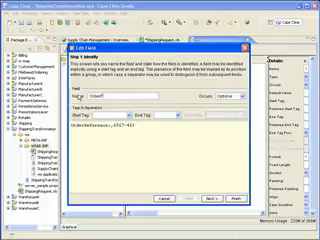